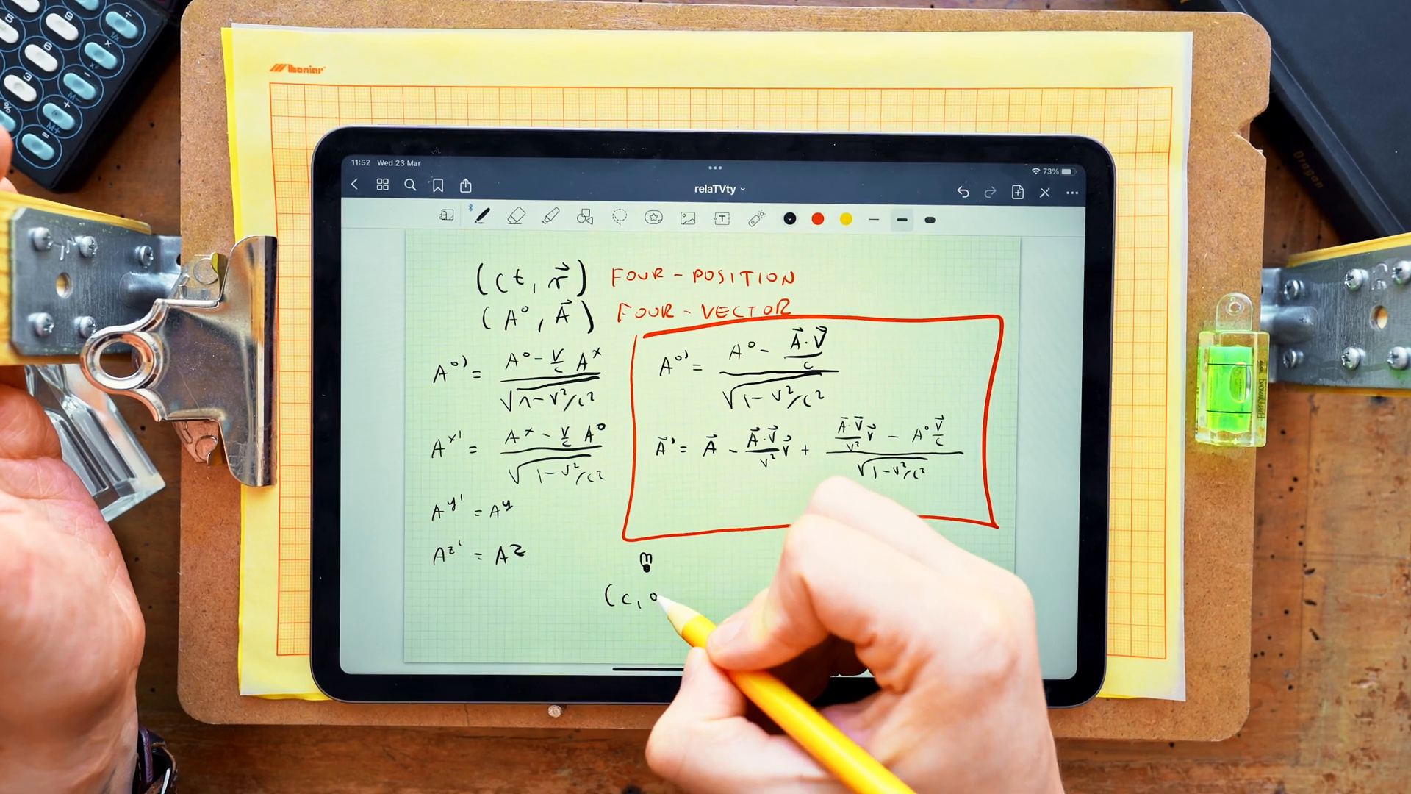
Write (c,0,0,0), boost it by −v, and close the transformed vector's bracket.
{"action": "type", "text": "(c,0,0,0)"}
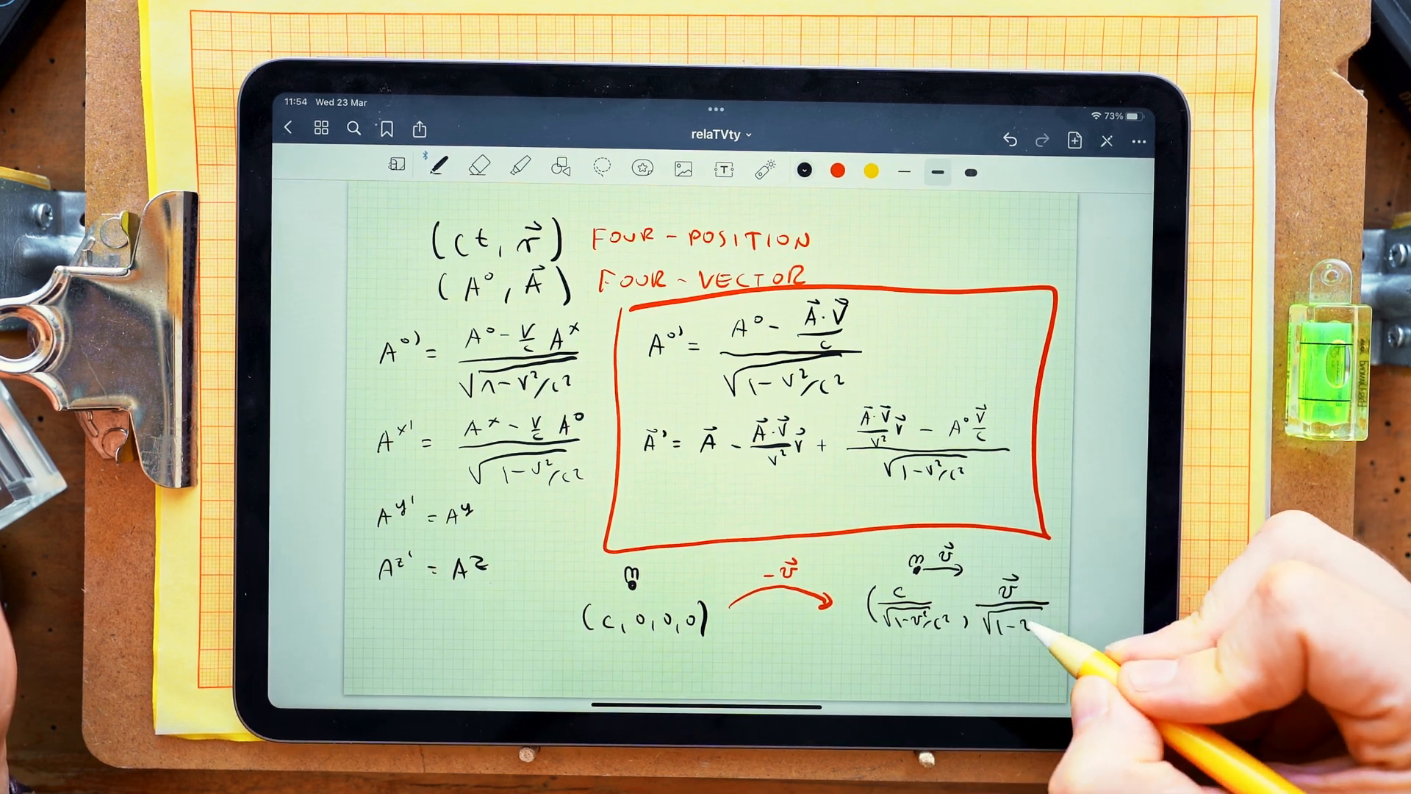
{"action": "left_click_drag", "start_coordinate": [1026, 630], "coordinate": [1067, 630]}
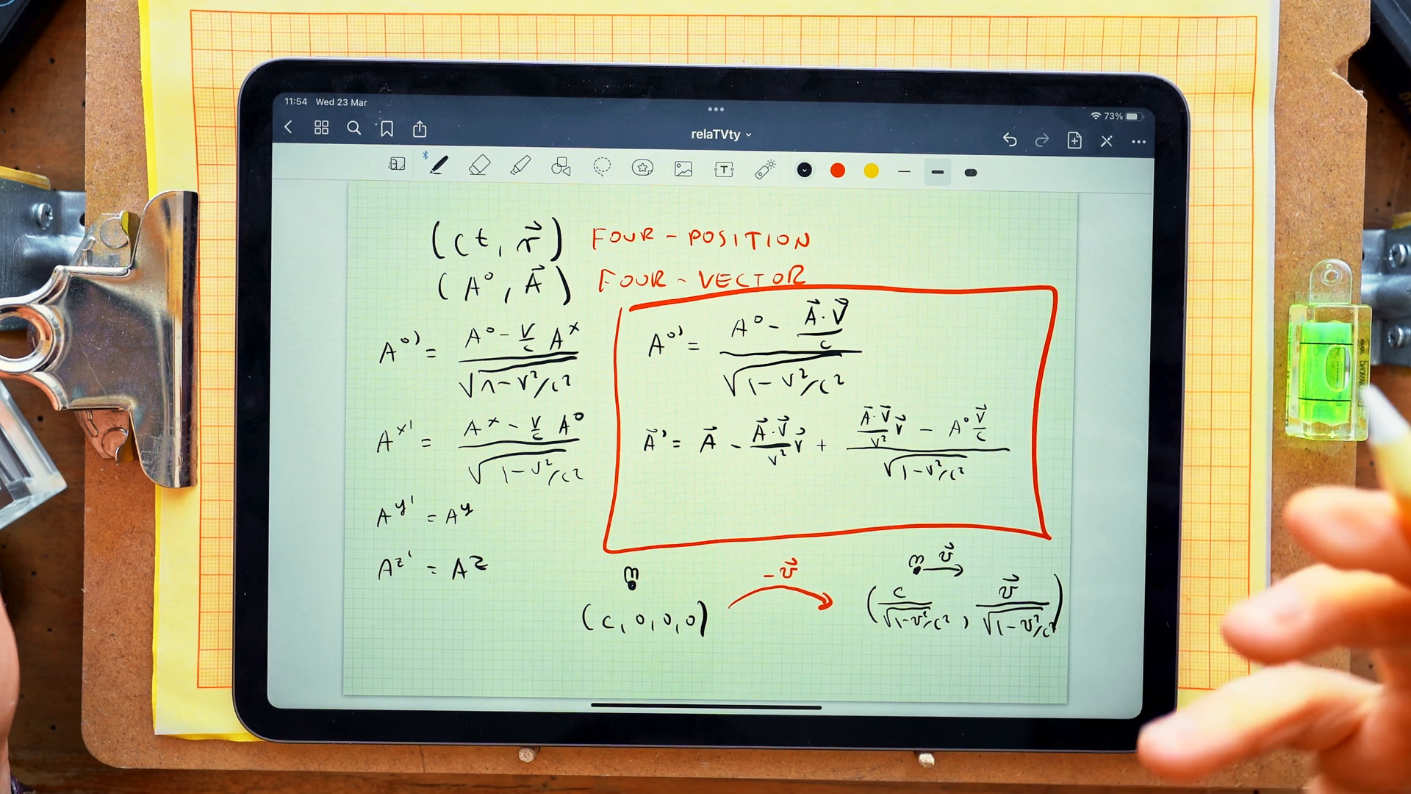